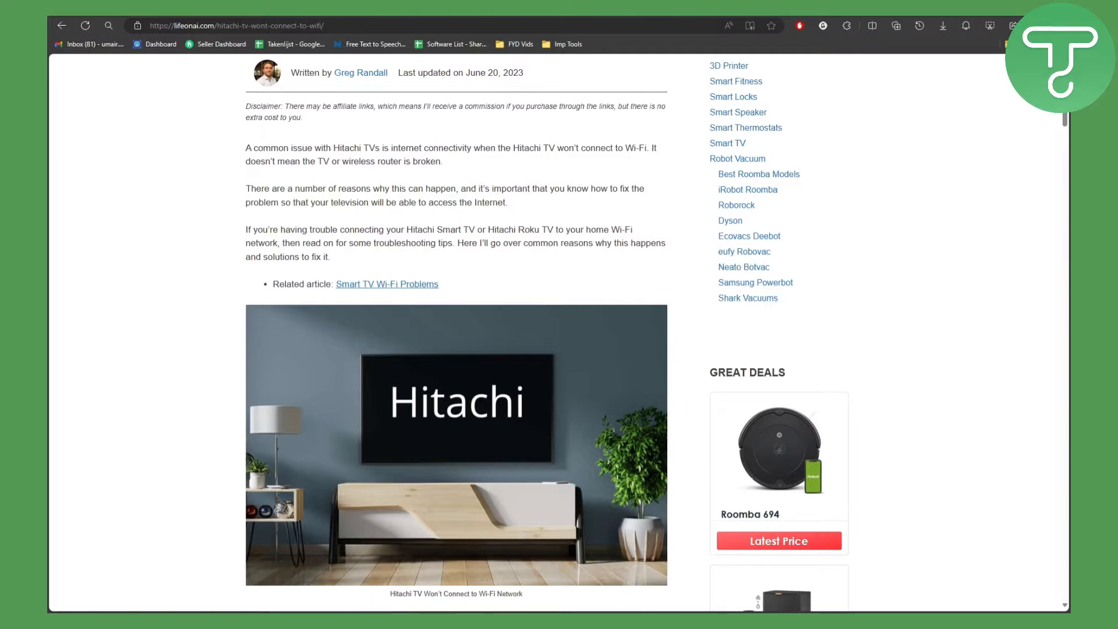
mouse_move(788, 261)
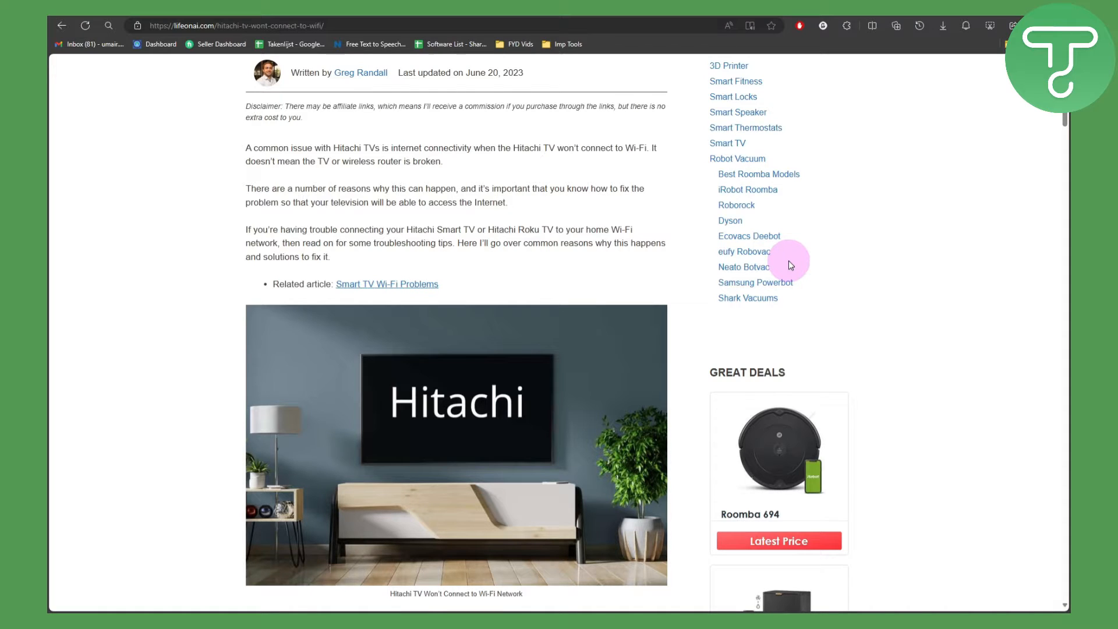
mouse_move(489, 173)
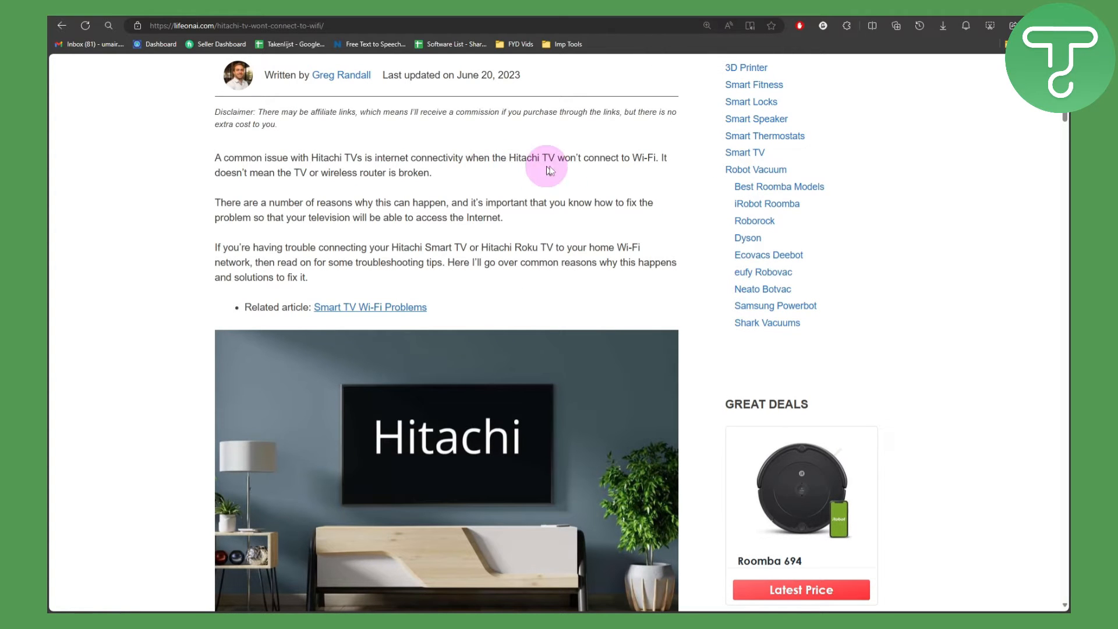
mouse_move(649, 207)
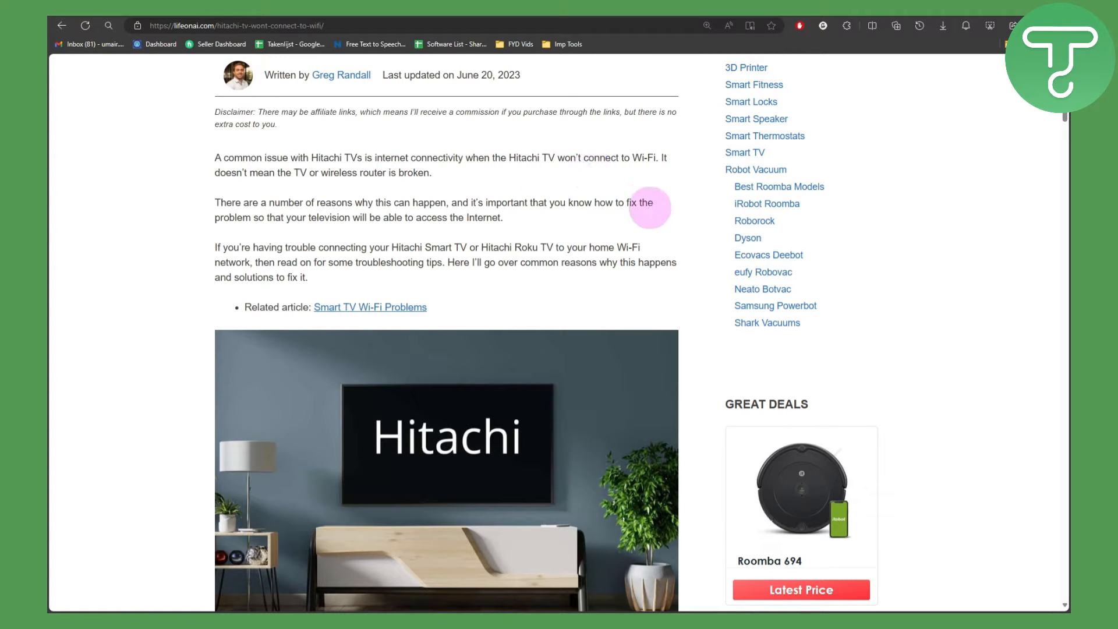
mouse_move(643, 227)
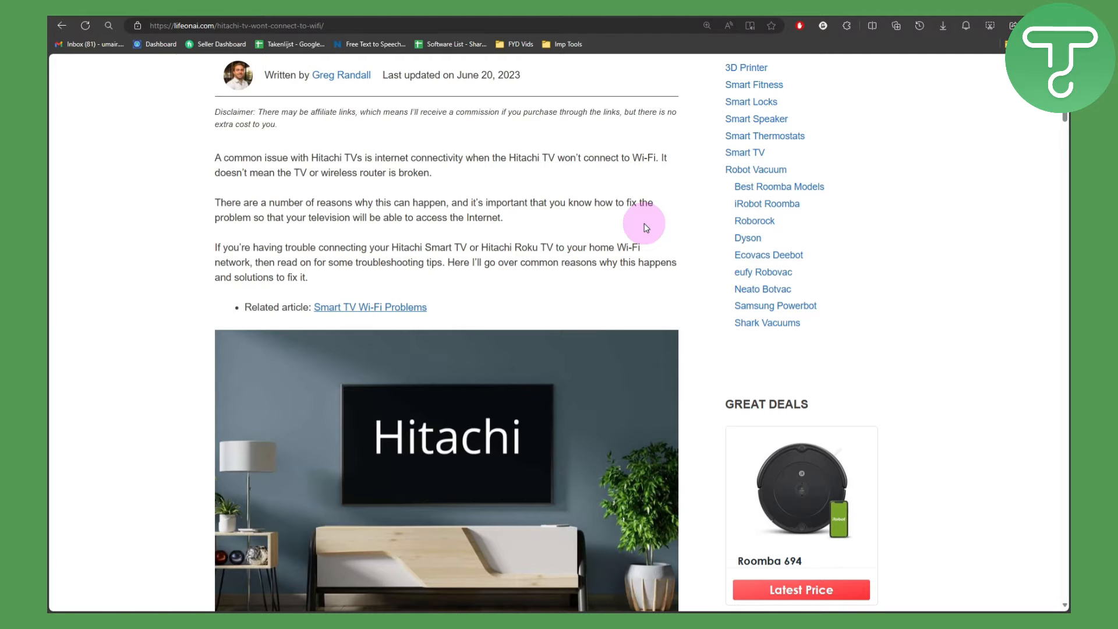
mouse_move(588, 227)
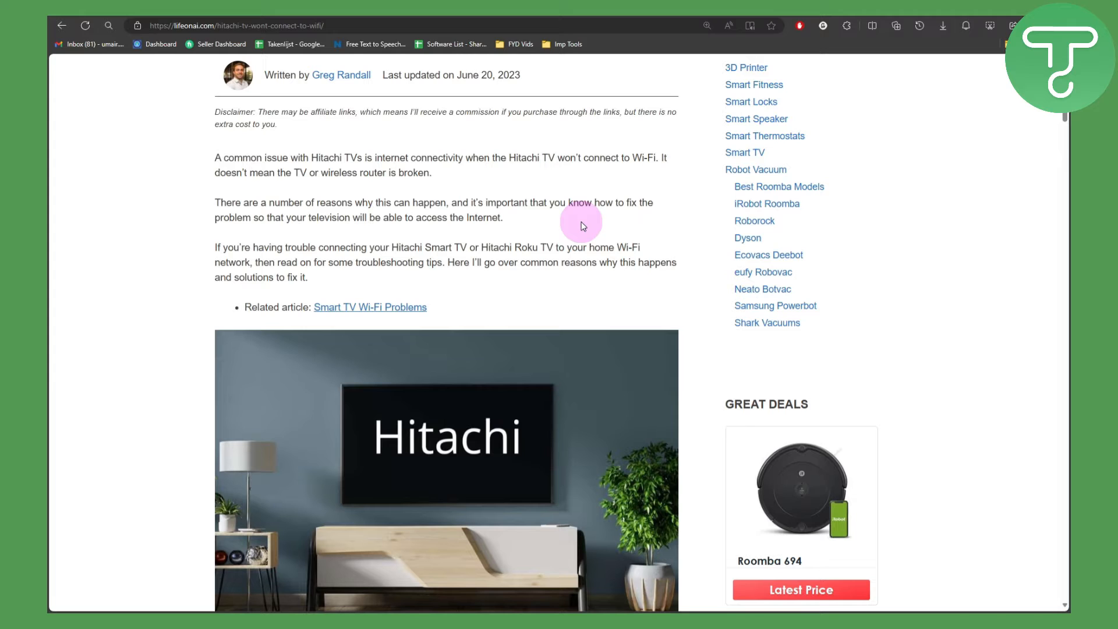
mouse_move(576, 227)
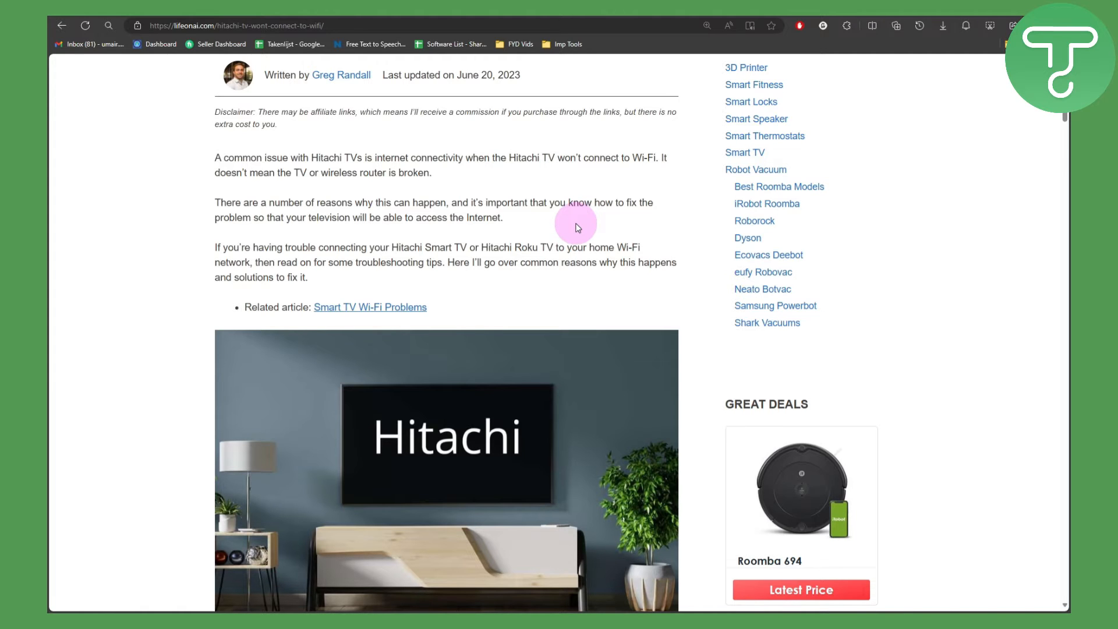
scroll(down, 3)
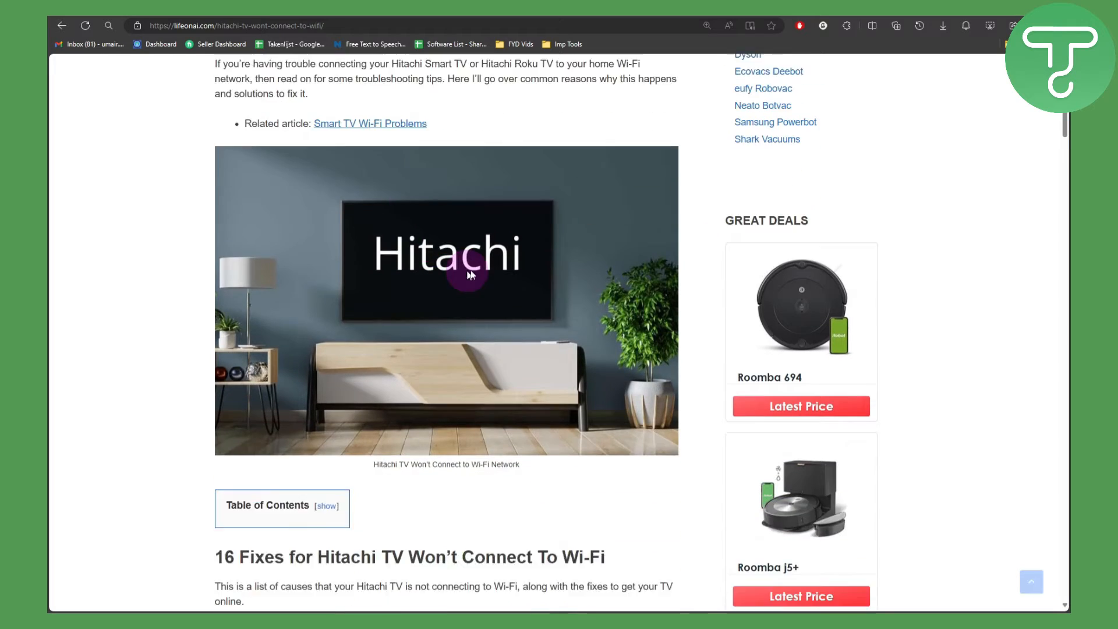
scroll(down, 3)
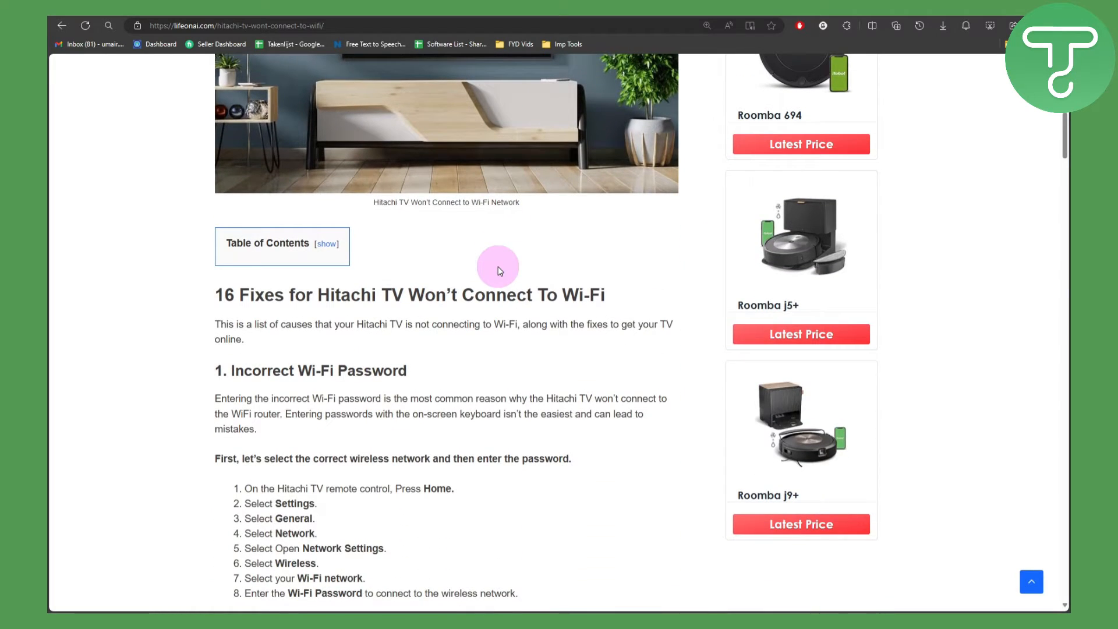
mouse_move(379, 294)
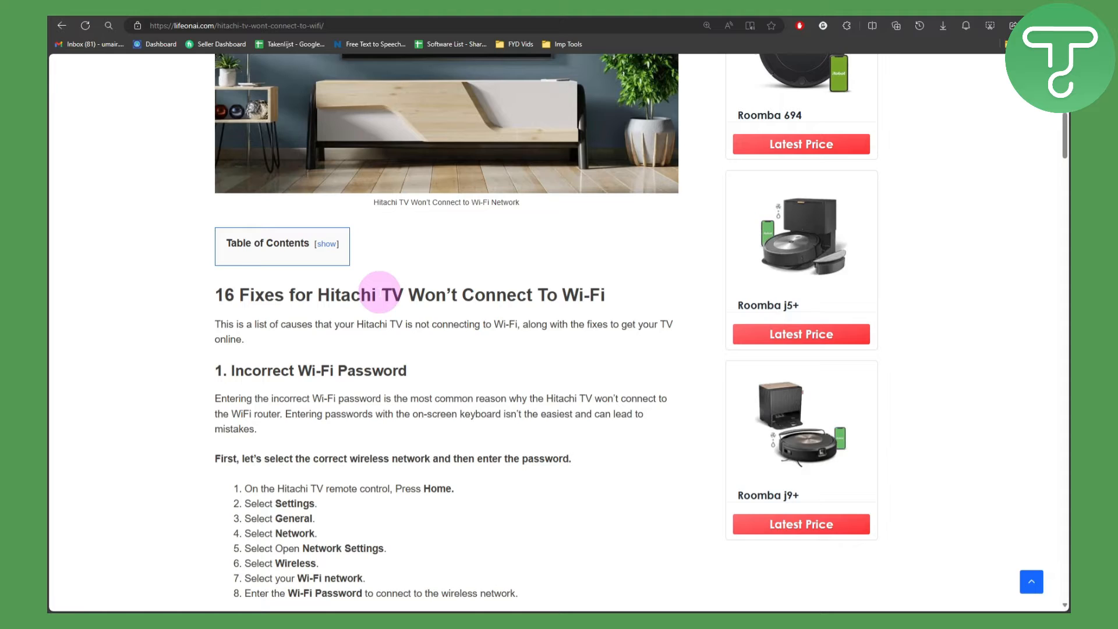
scroll(down, 3)
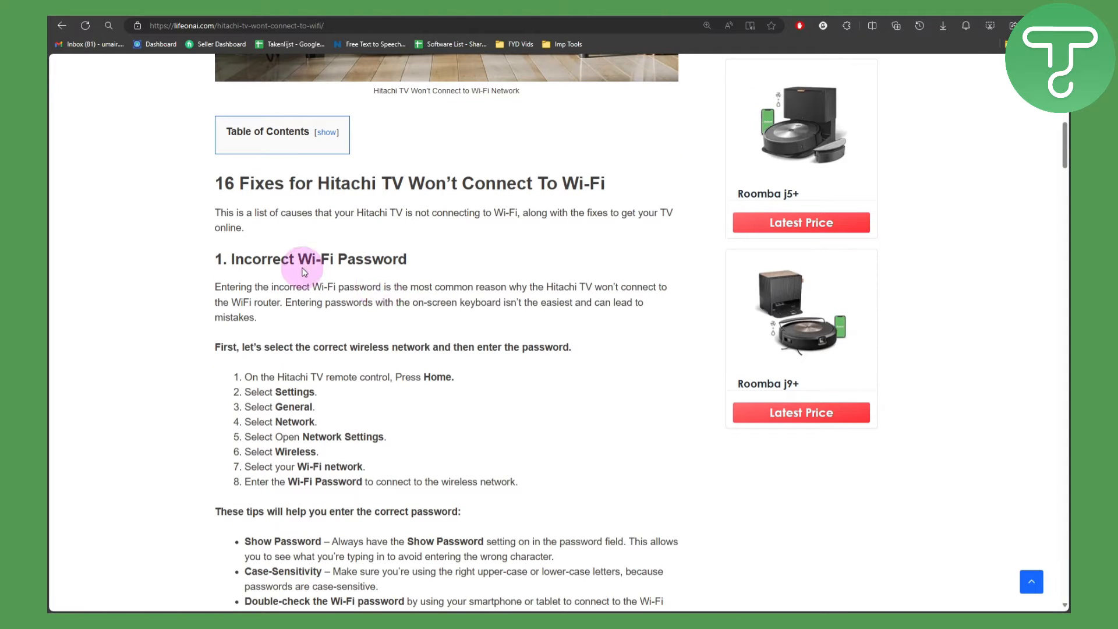
mouse_move(363, 275)
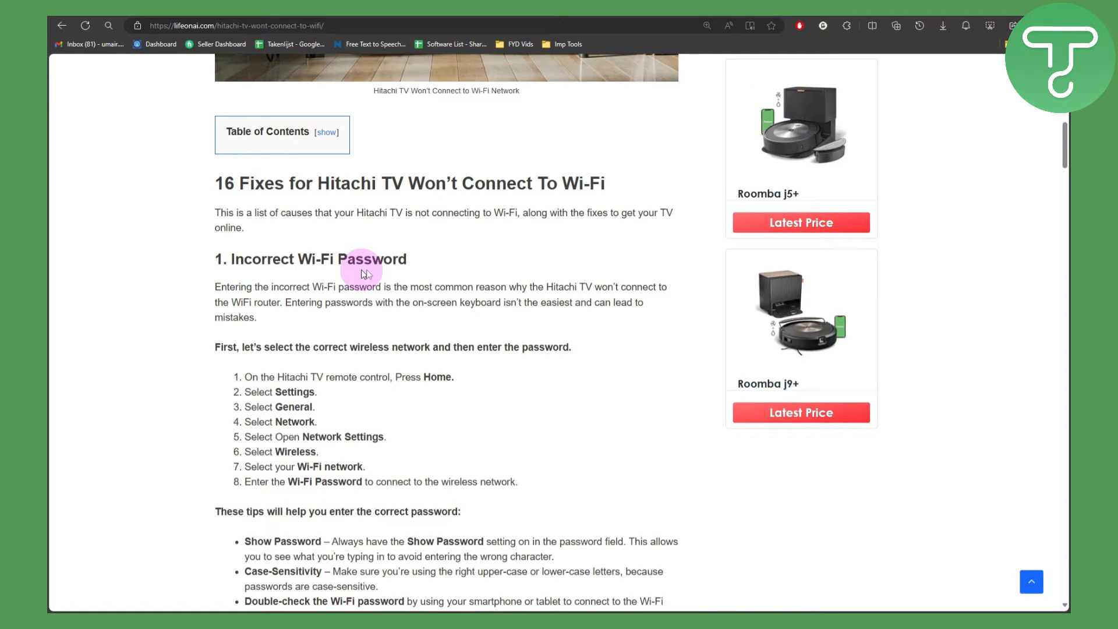
scroll(down, 3)
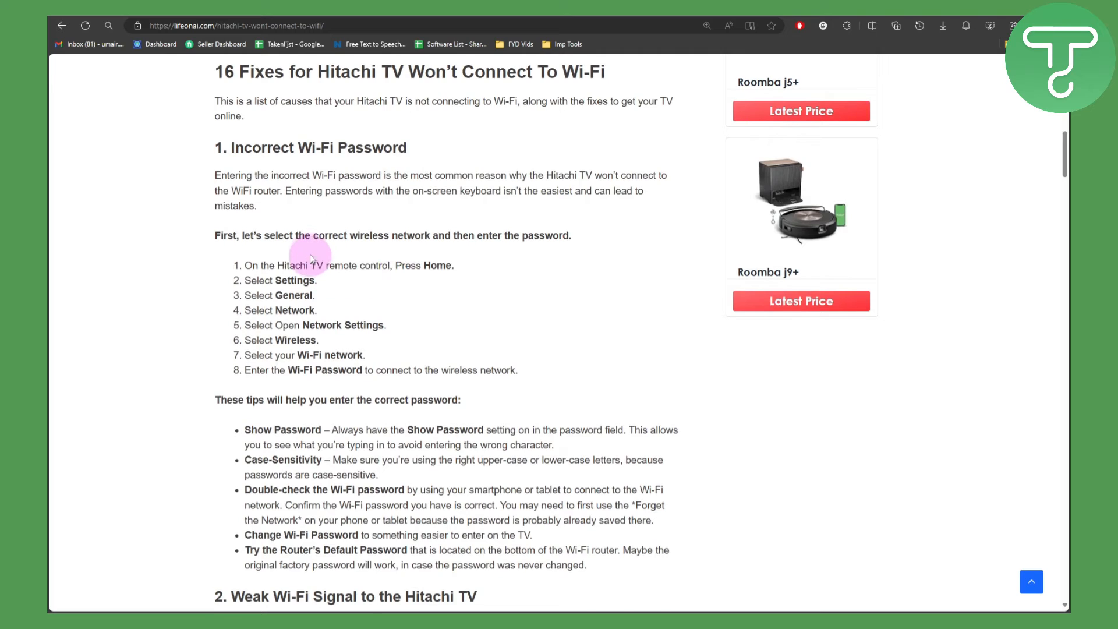
mouse_move(493, 248)
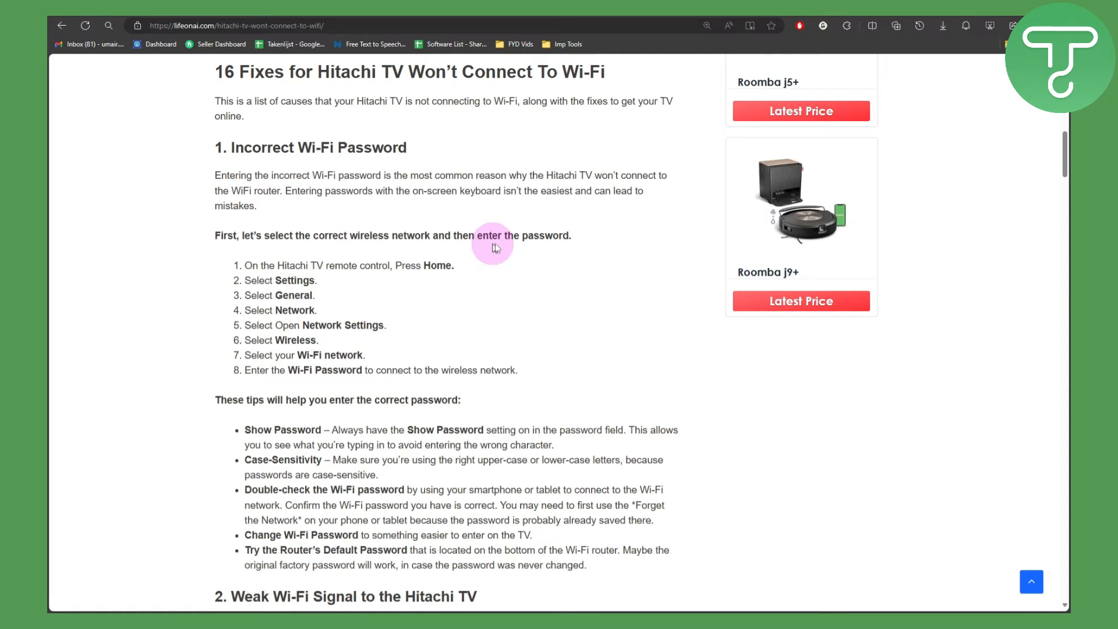
mouse_move(526, 246)
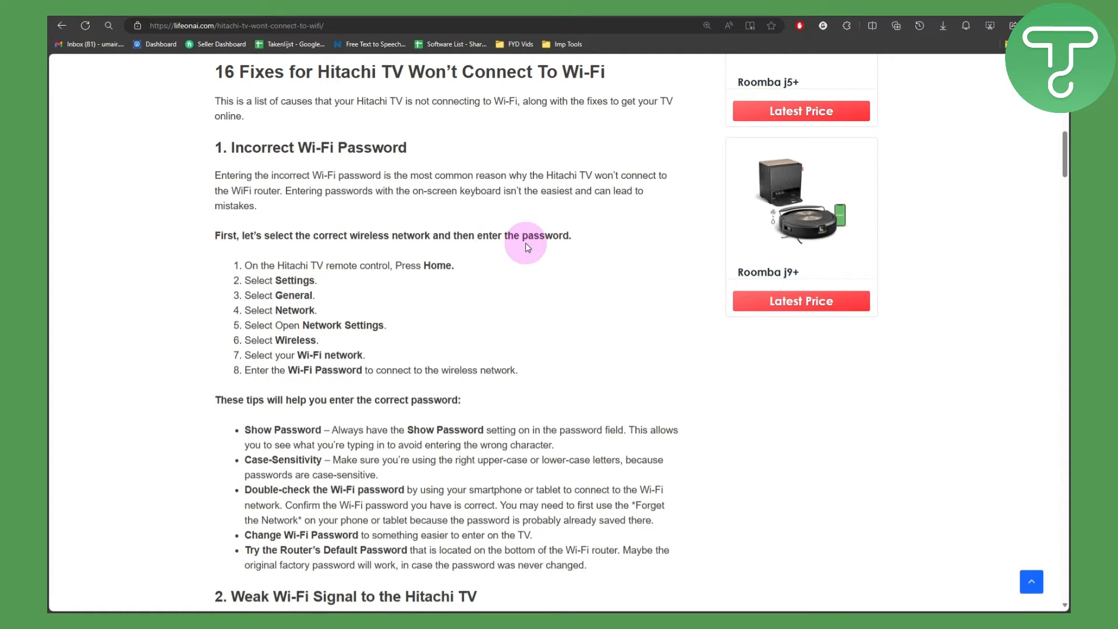
mouse_move(366, 268)
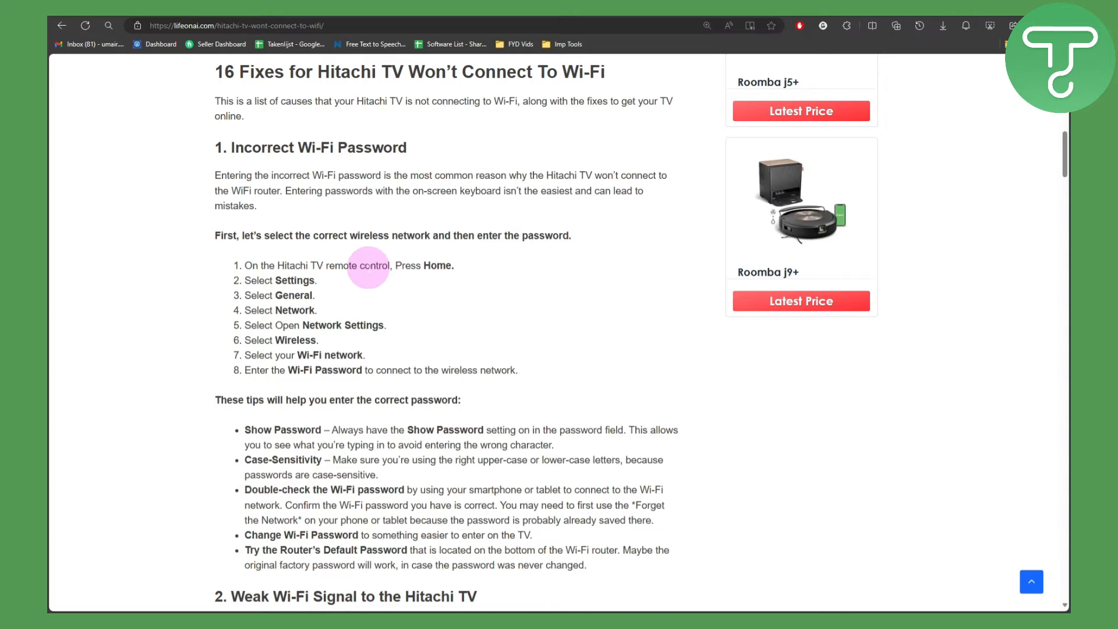
mouse_move(444, 277)
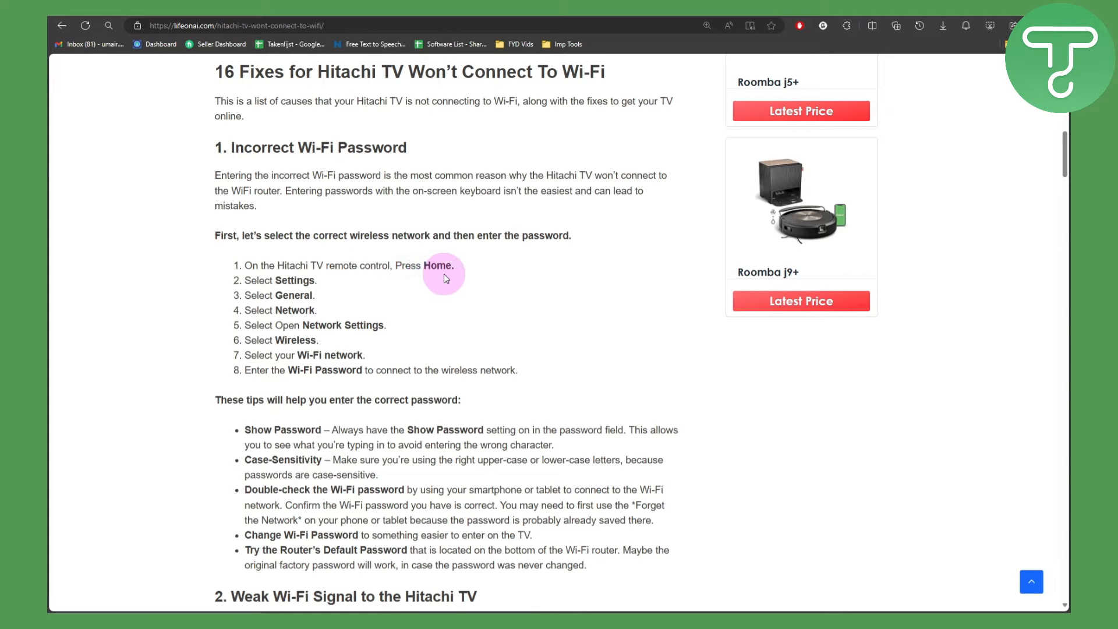
mouse_move(404, 305)
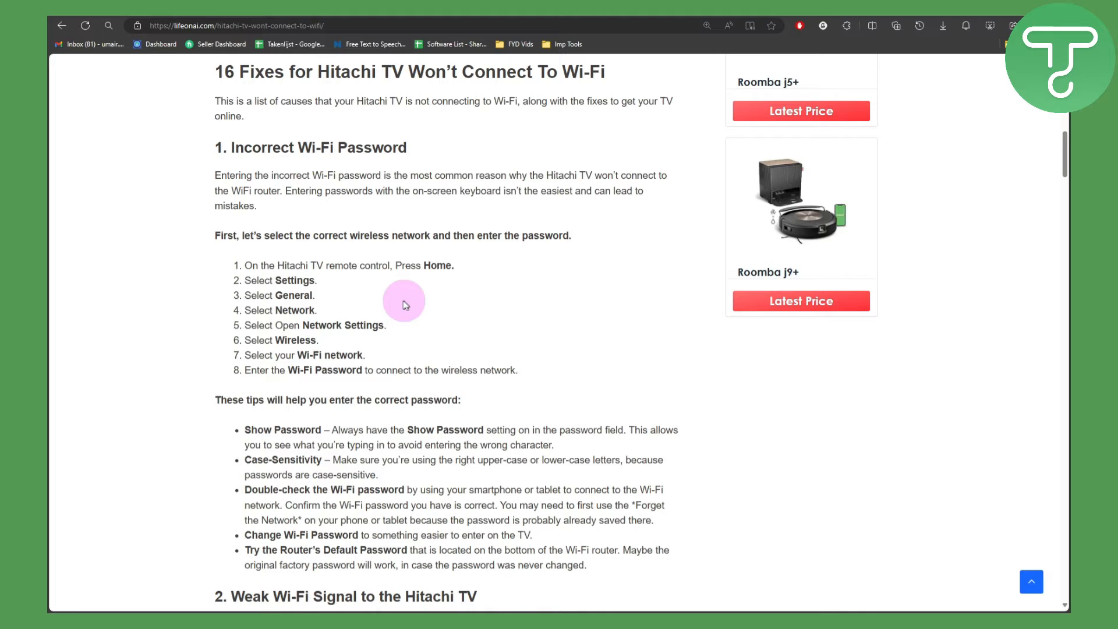
mouse_move(440, 305)
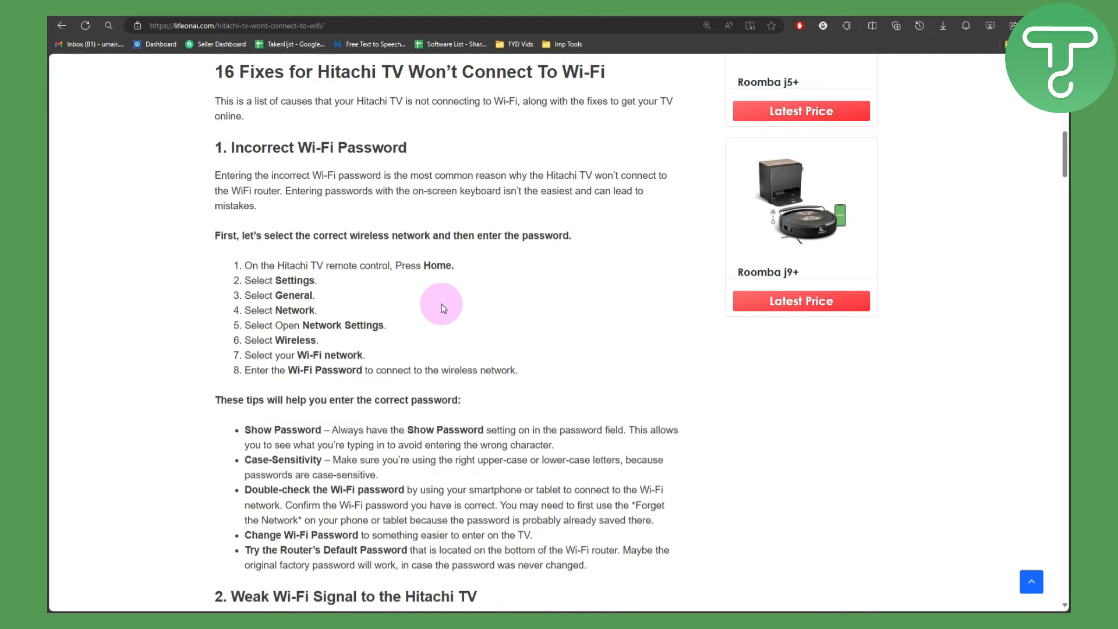
mouse_move(396, 325)
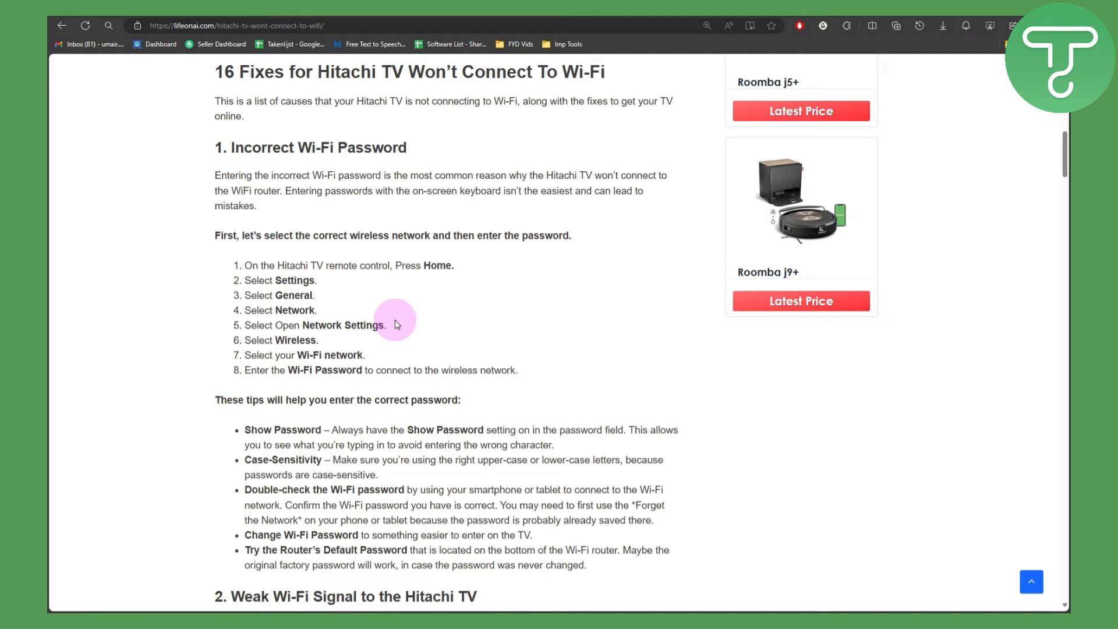
scroll(down, 3)
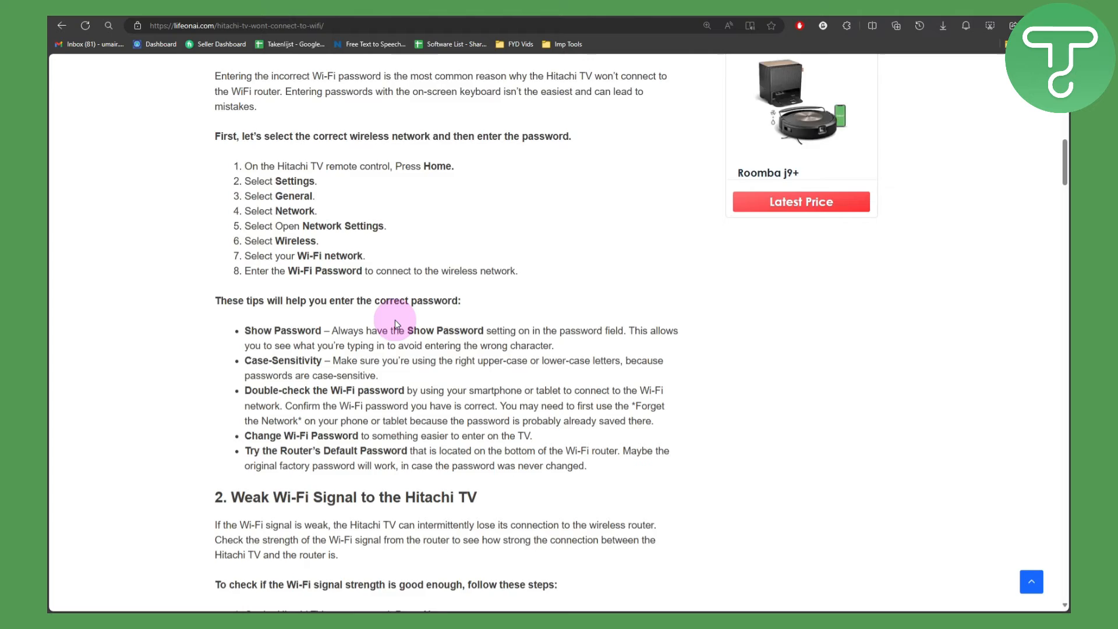
scroll(up, 3)
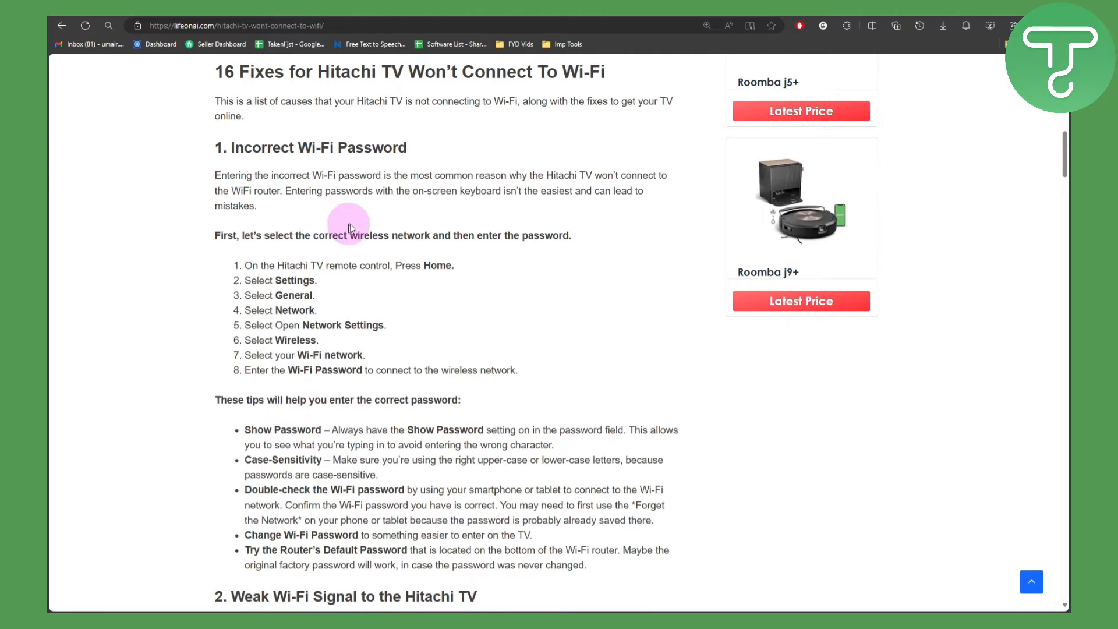
mouse_move(395, 344)
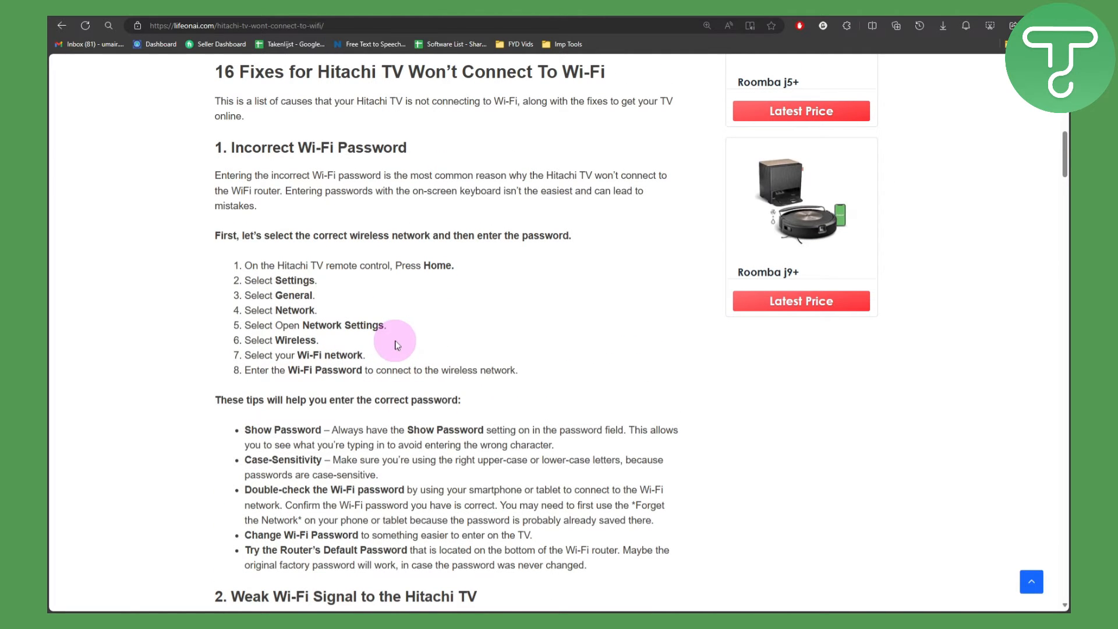
mouse_move(416, 321)
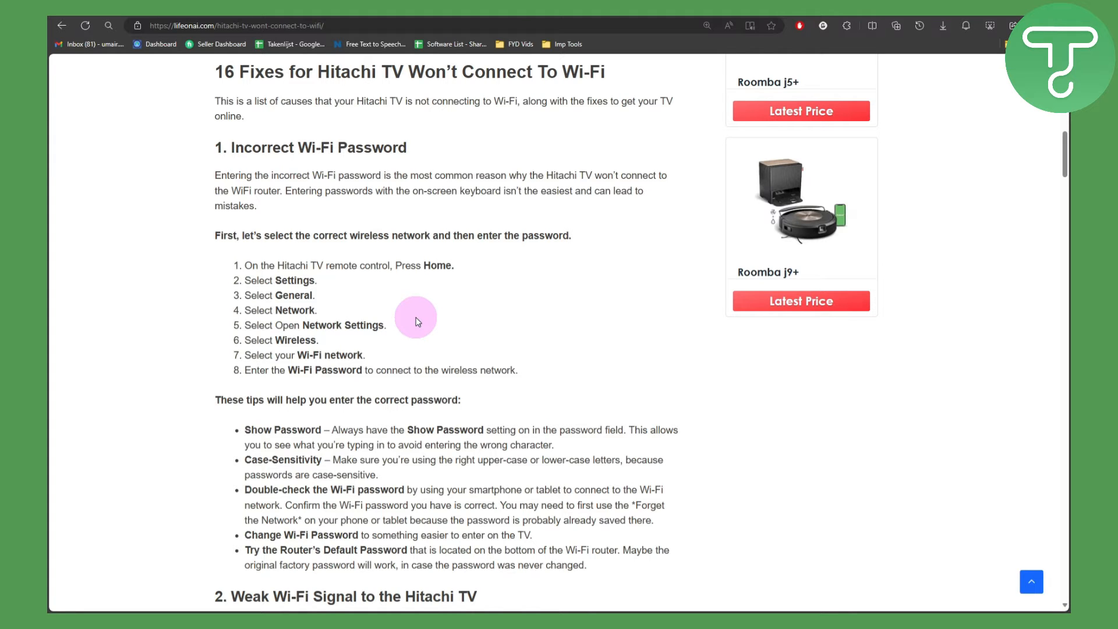
scroll(down, 3)
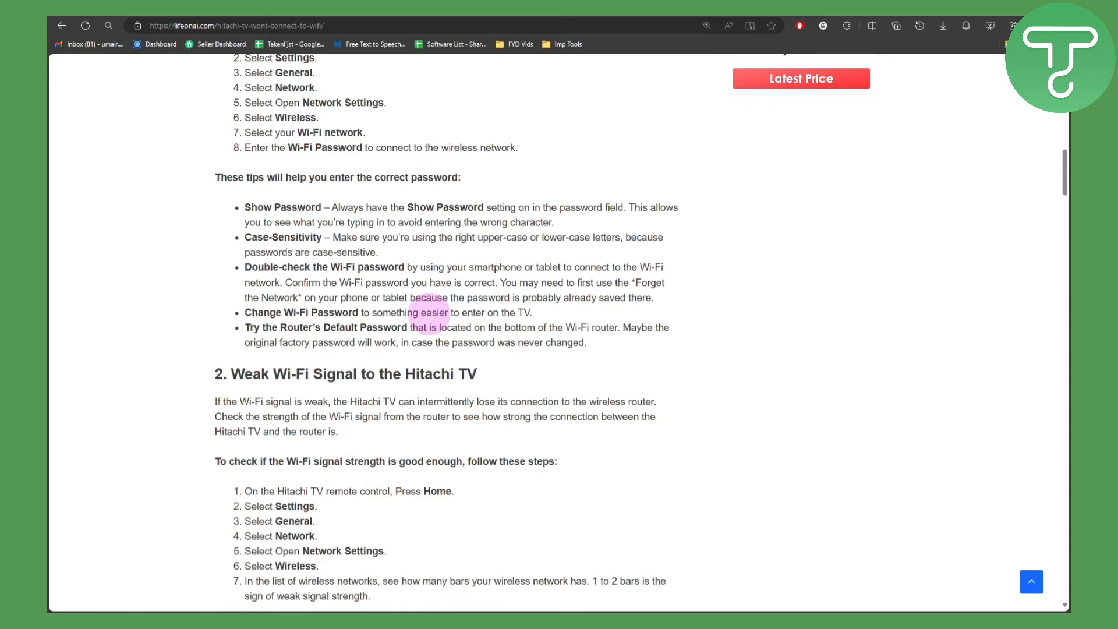
scroll(down, 3)
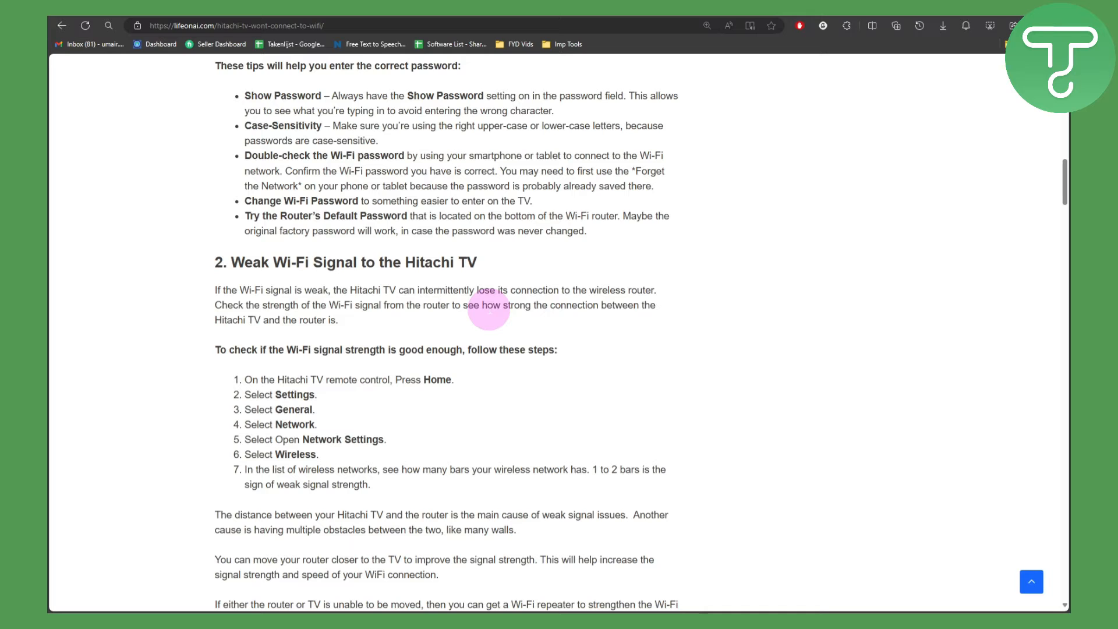
mouse_move(449, 316)
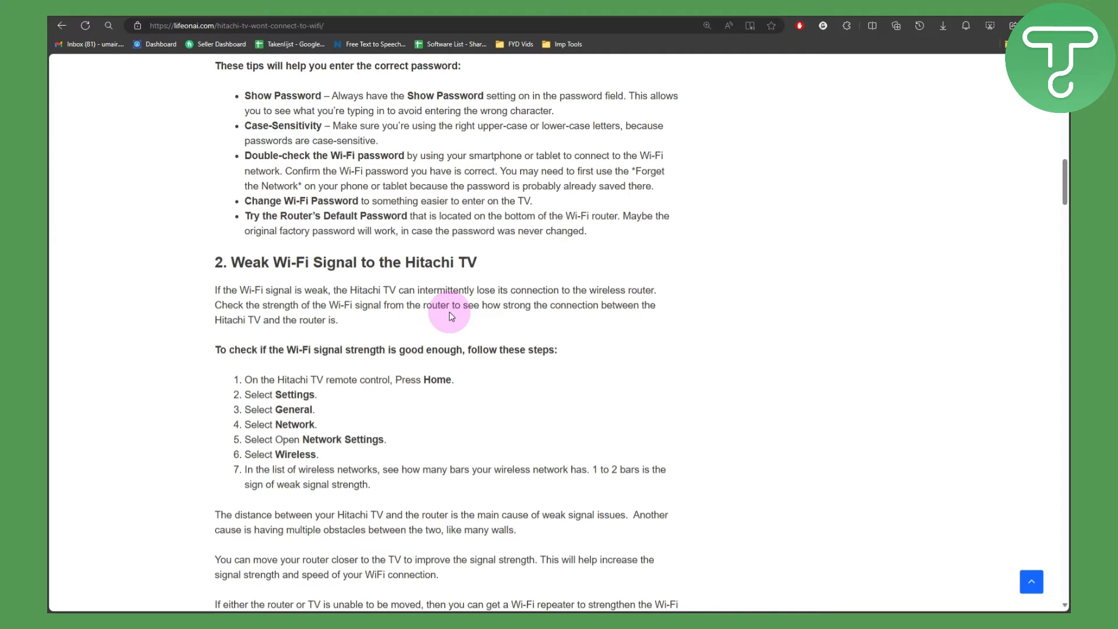
scroll(down, 3)
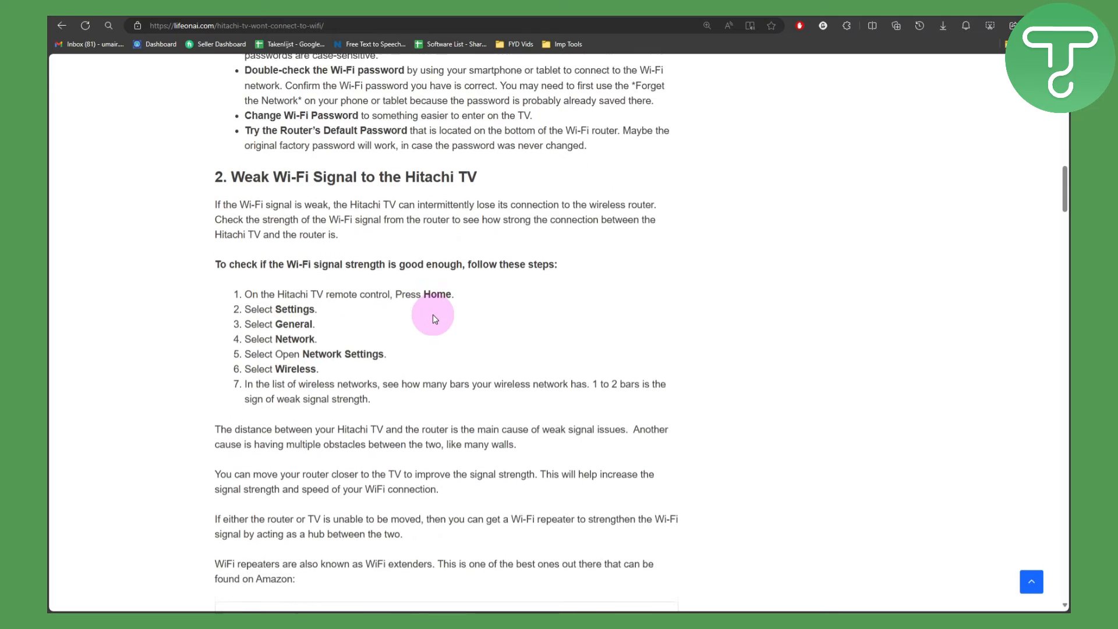
scroll(down, 3)
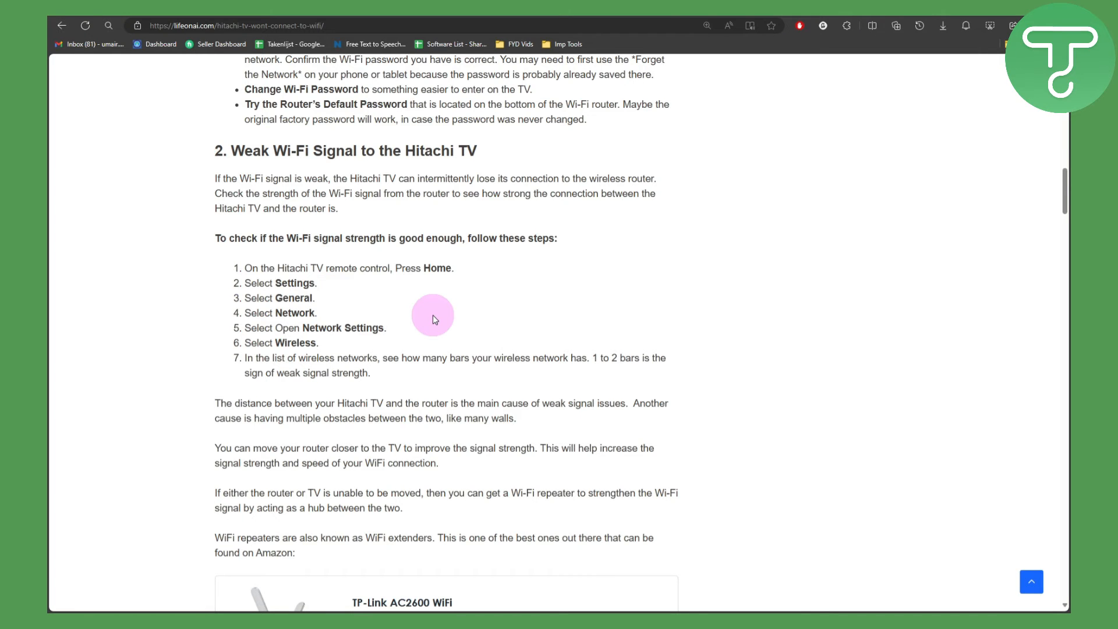
mouse_move(406, 351)
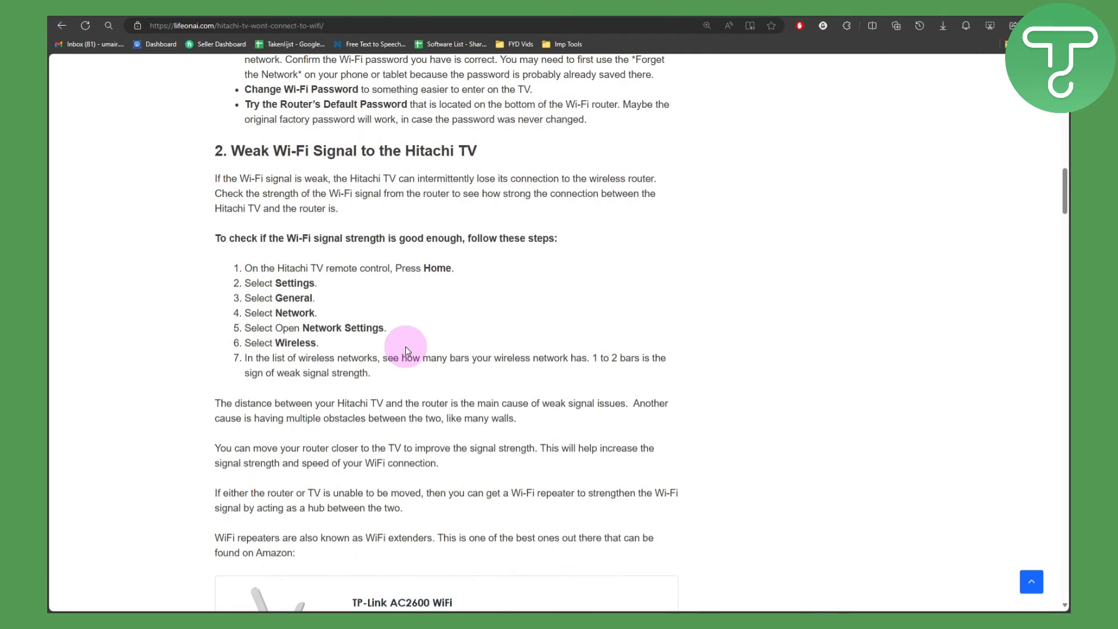
scroll(down, 3)
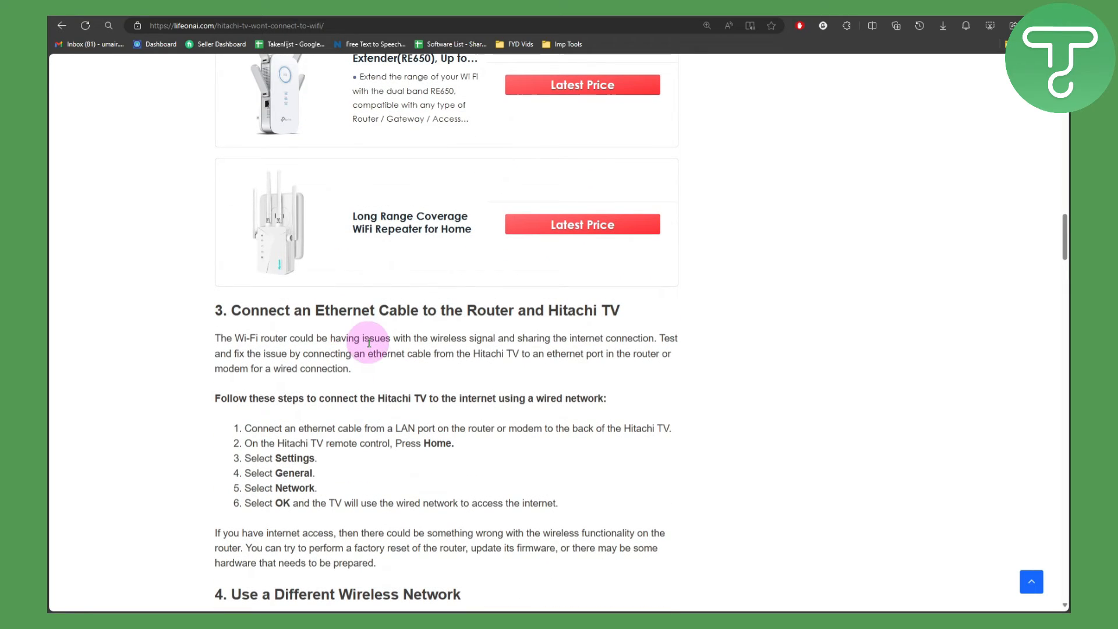
mouse_move(369, 376)
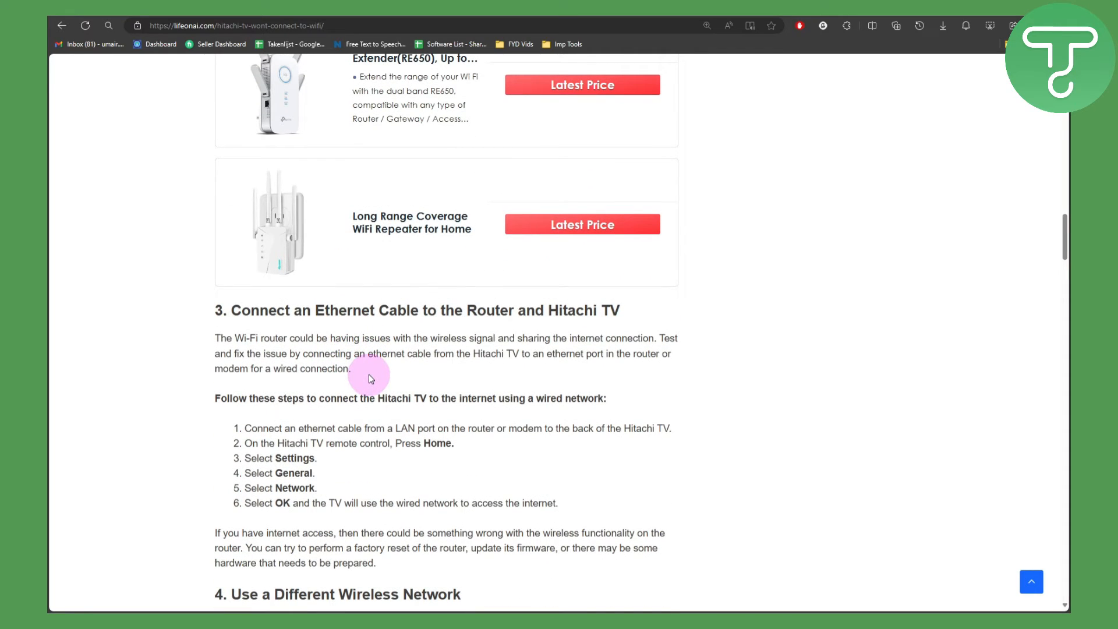
mouse_move(437, 335)
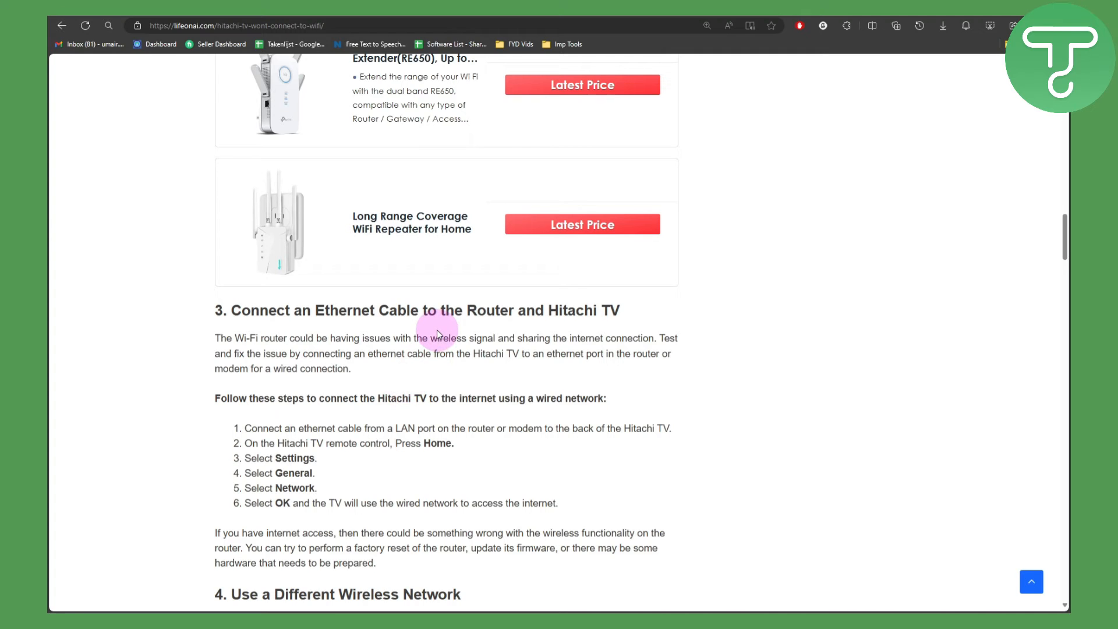
mouse_move(541, 325)
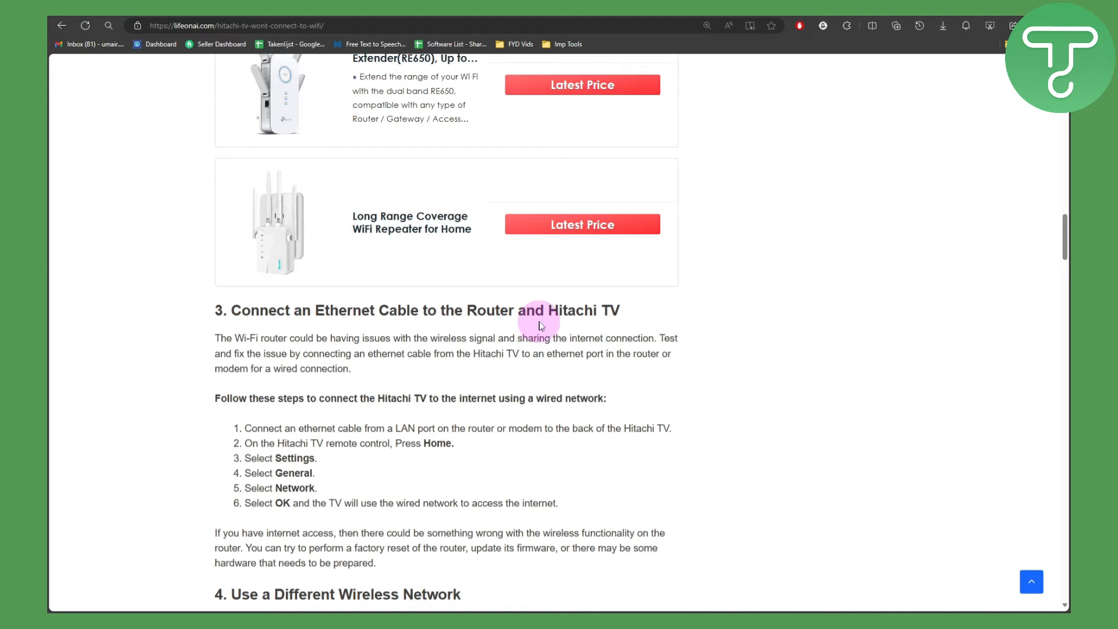
scroll(up, 3)
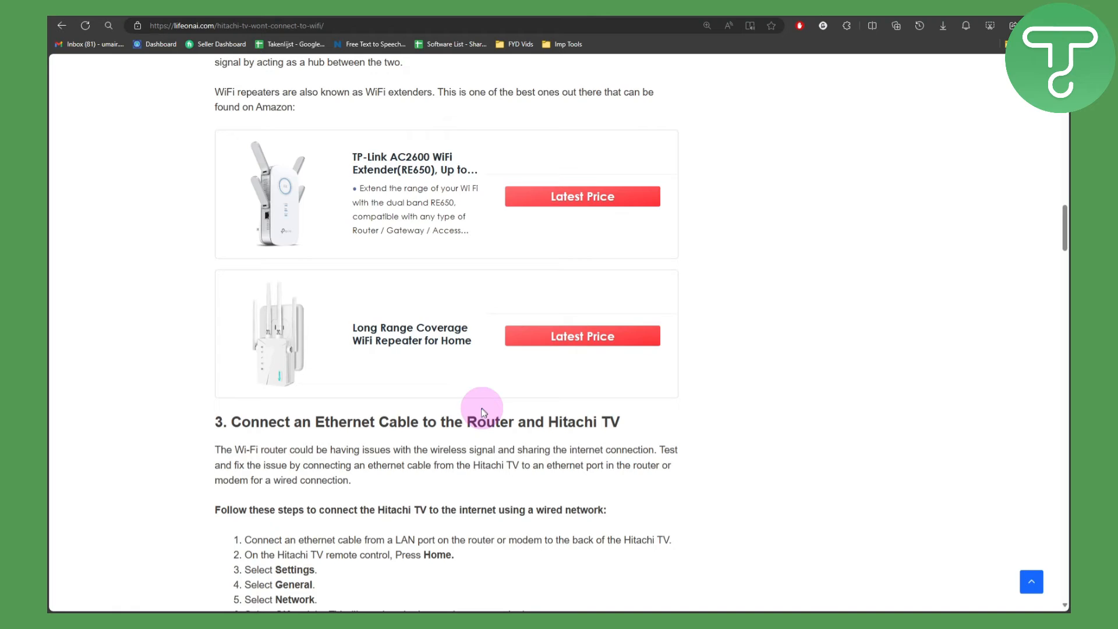
scroll(down, 3)
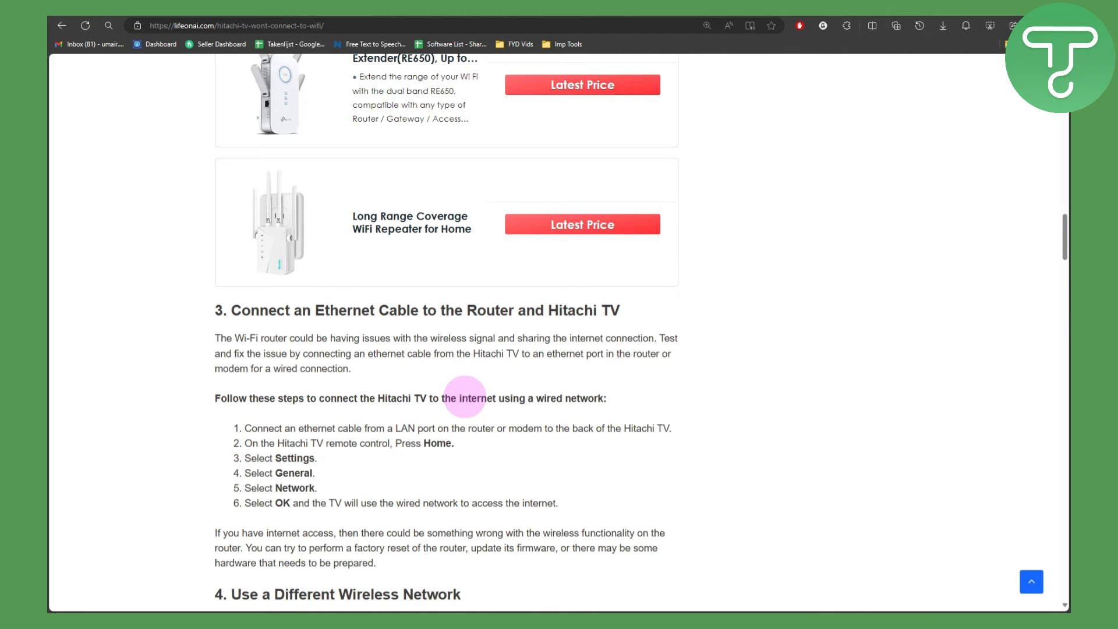
scroll(down, 3)
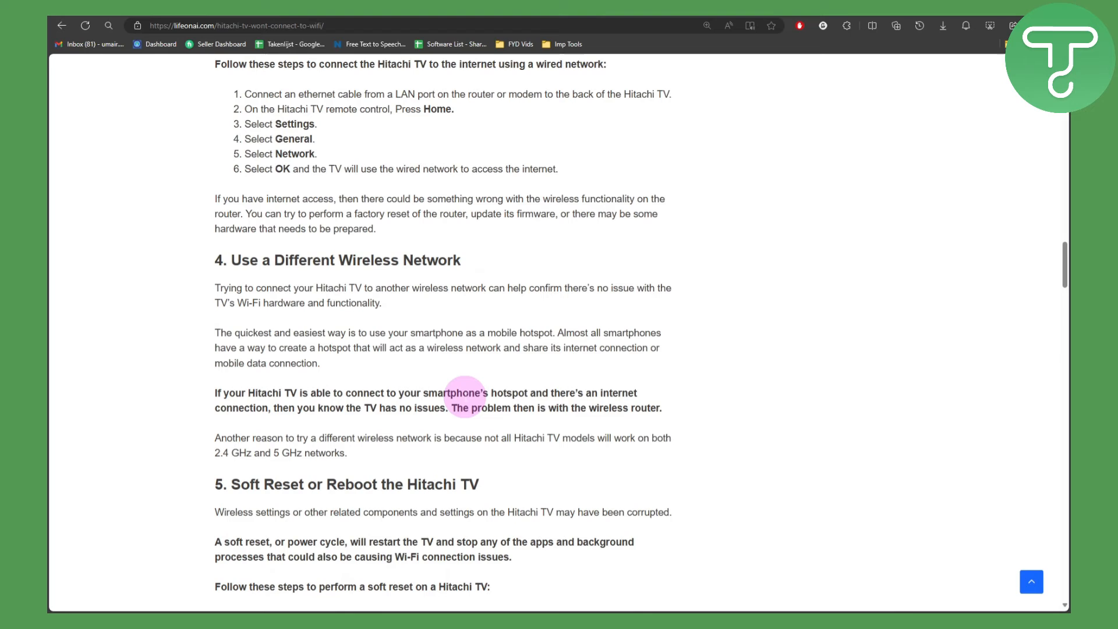
mouse_move(457, 386)
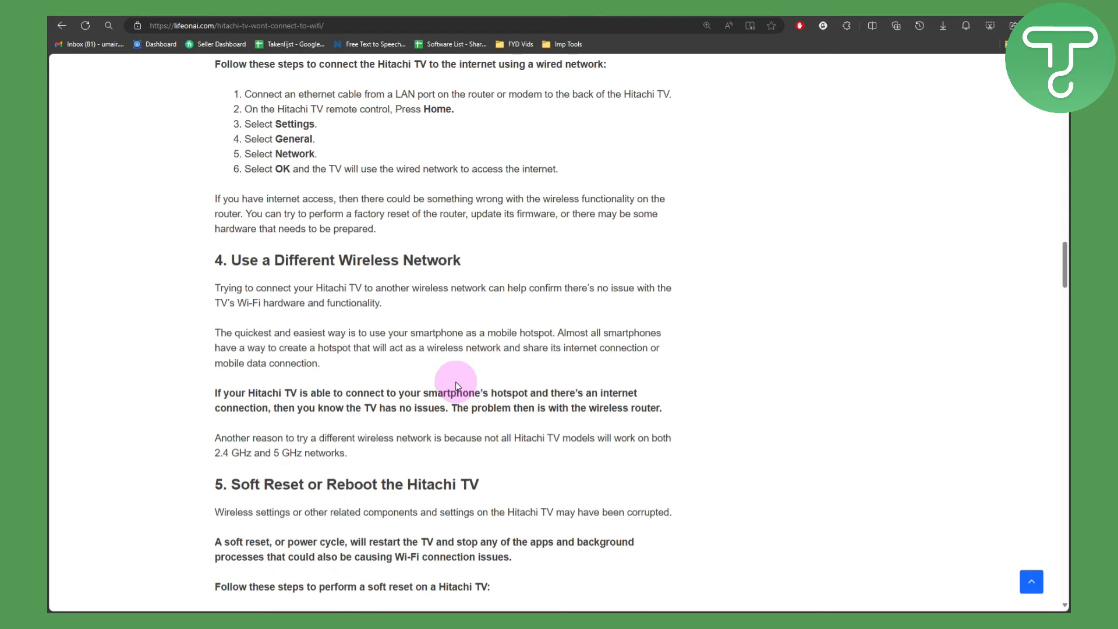
mouse_move(416, 299)
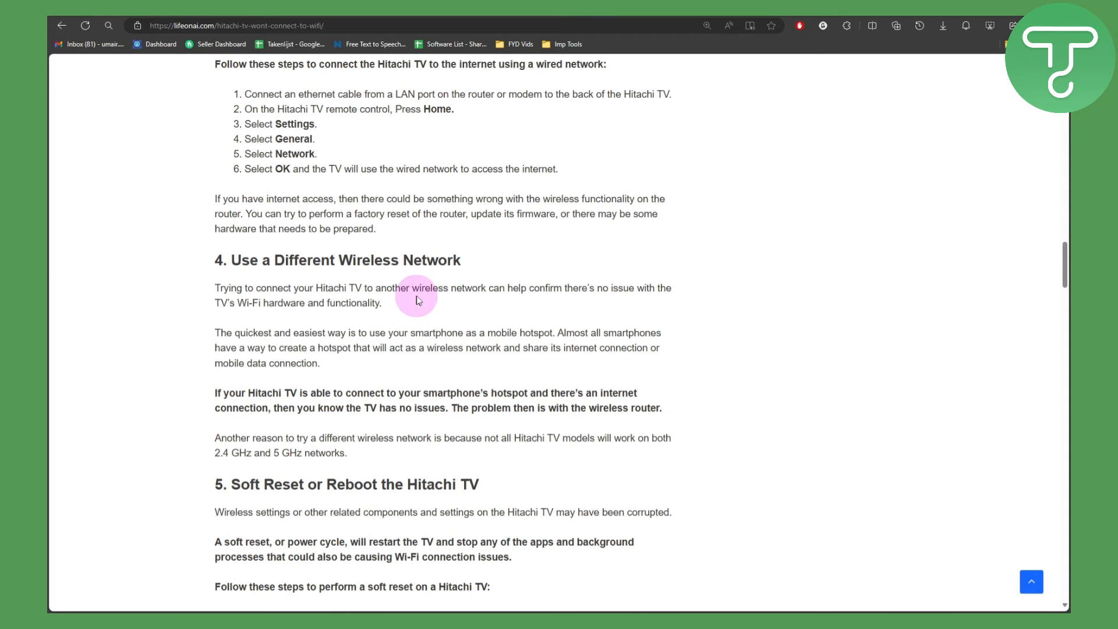
scroll(down, 3)
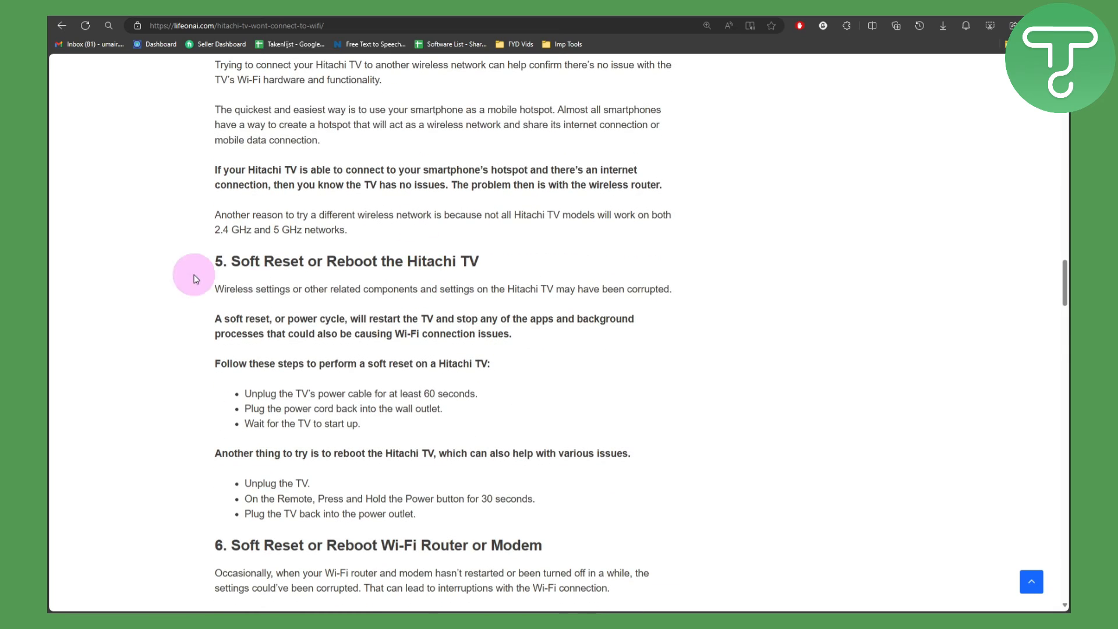
mouse_move(410, 291)
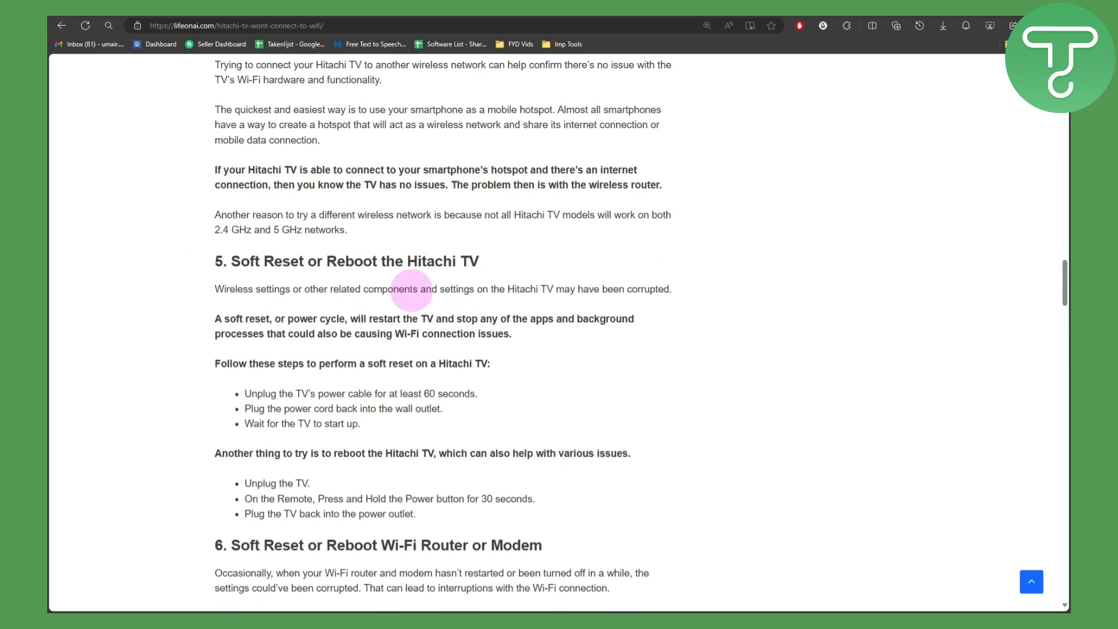
mouse_move(330, 291)
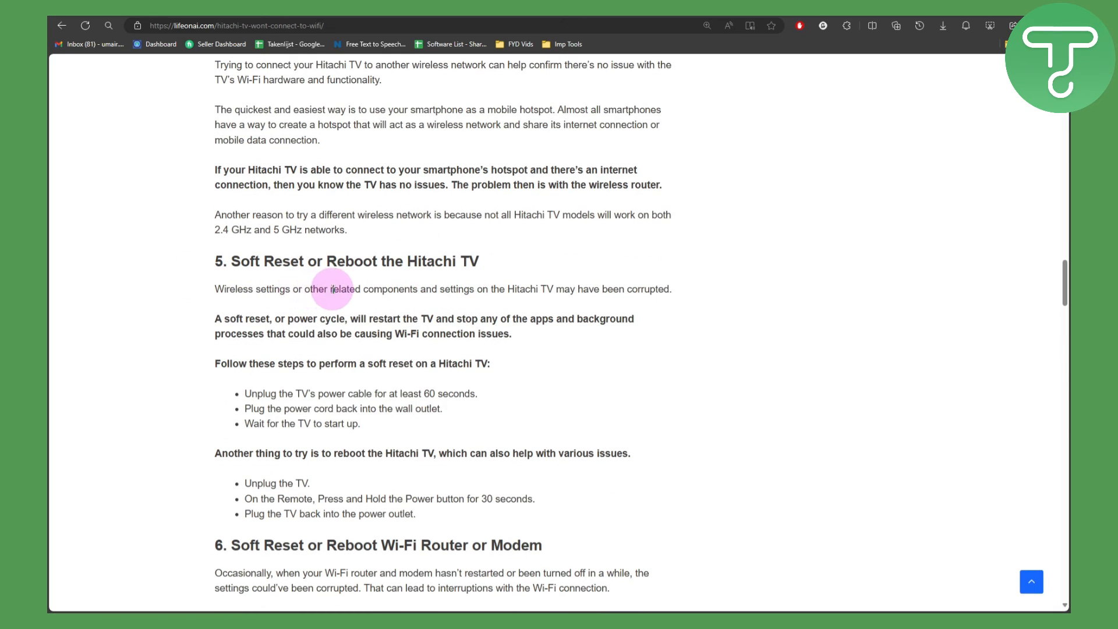
scroll(down, 3)
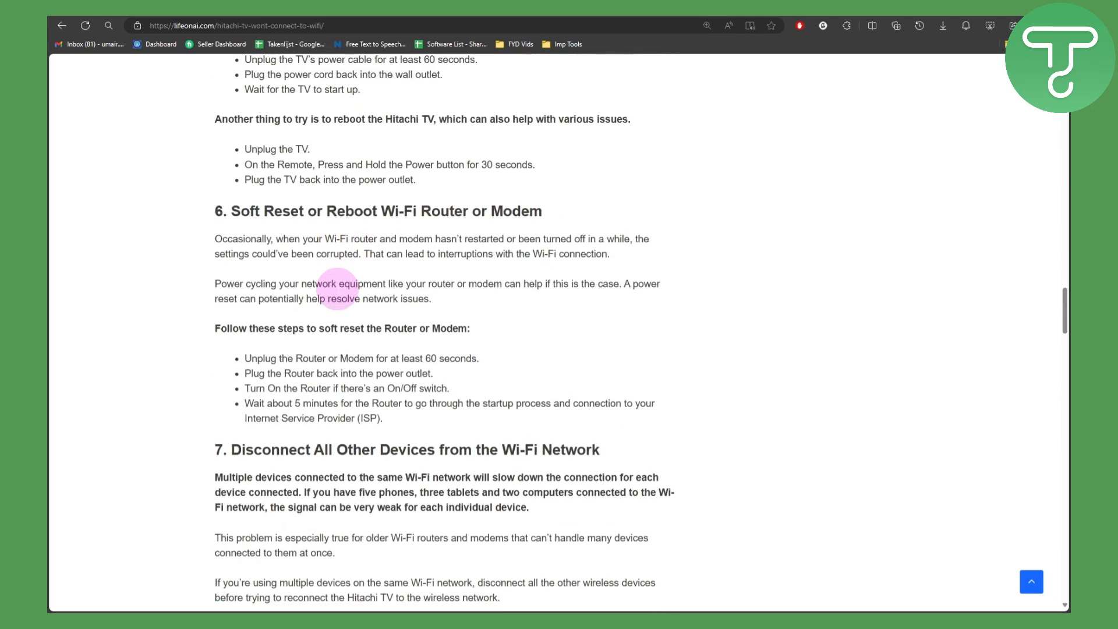
scroll(up, 3)
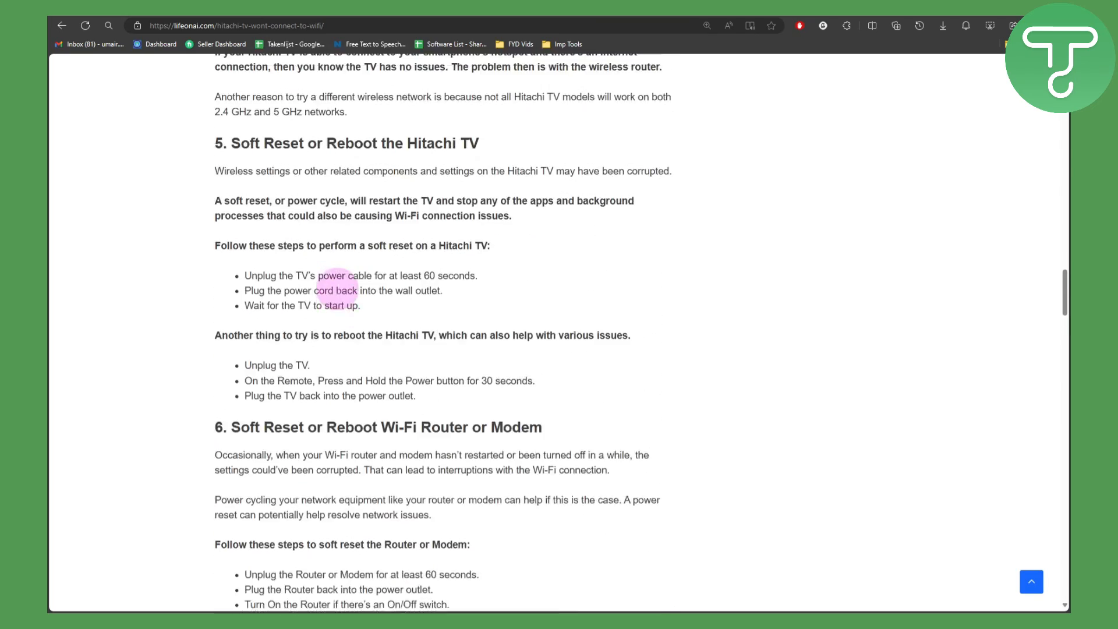
scroll(up, 3)
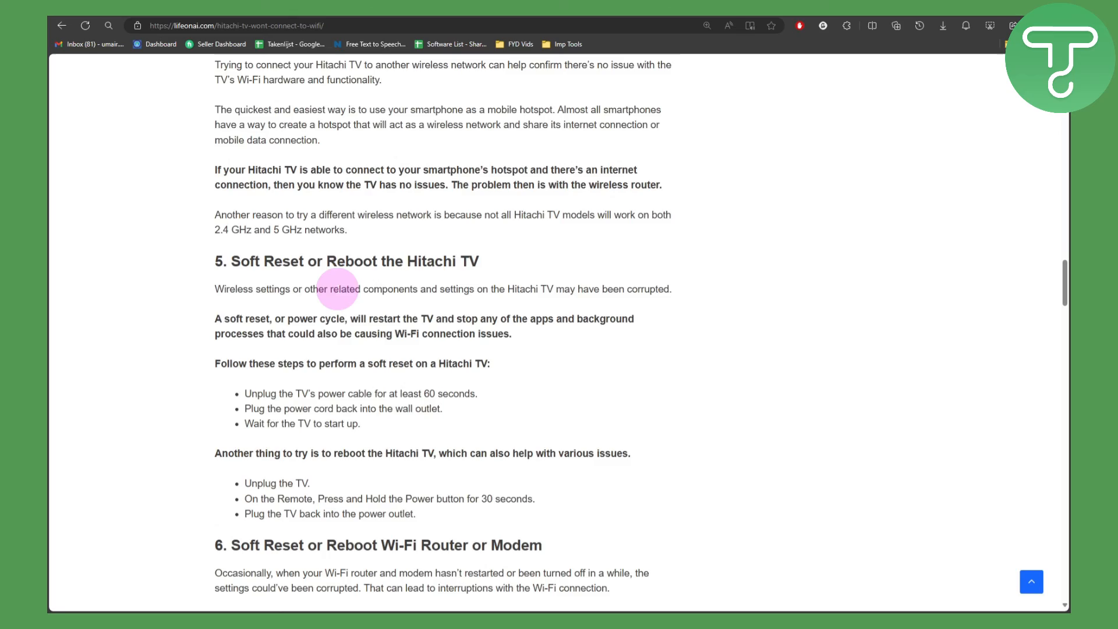
scroll(up, 3)
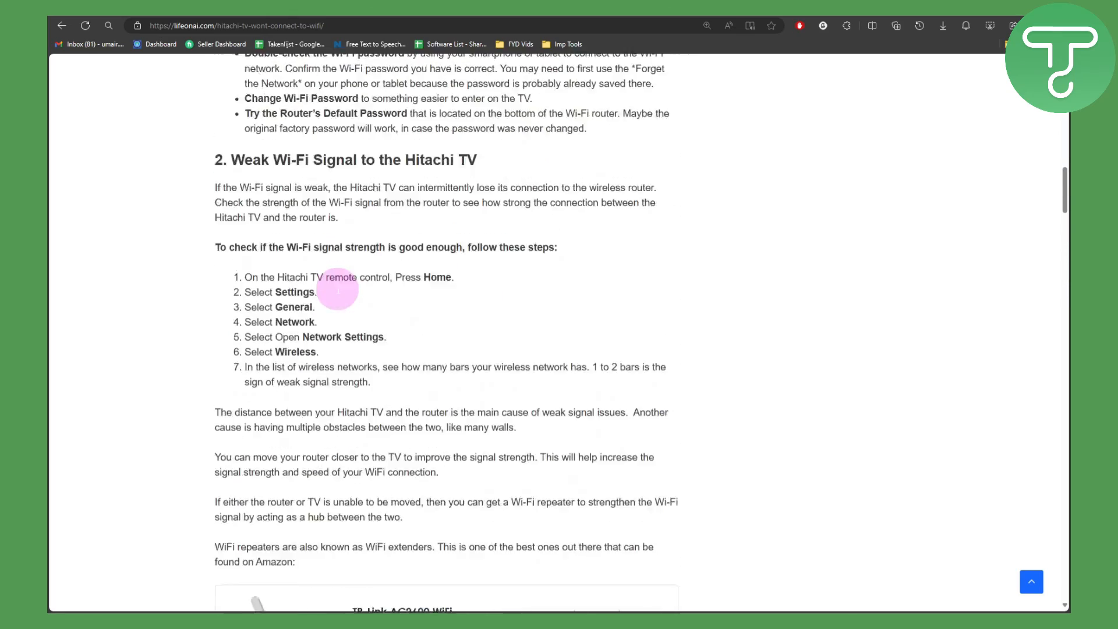
scroll(up, 3)
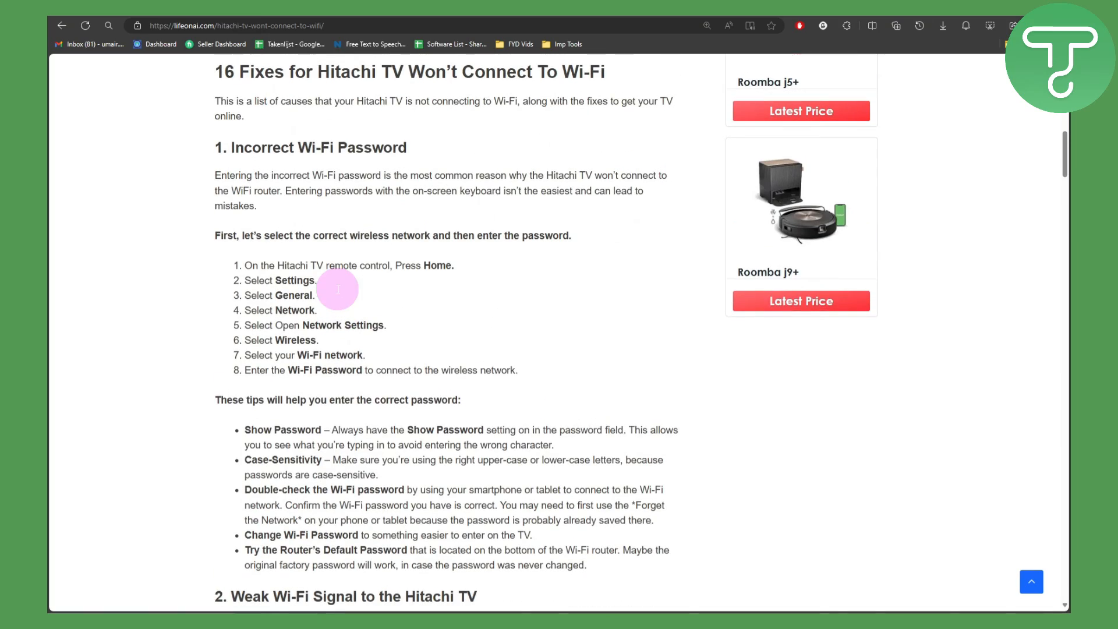
scroll(down, 3)
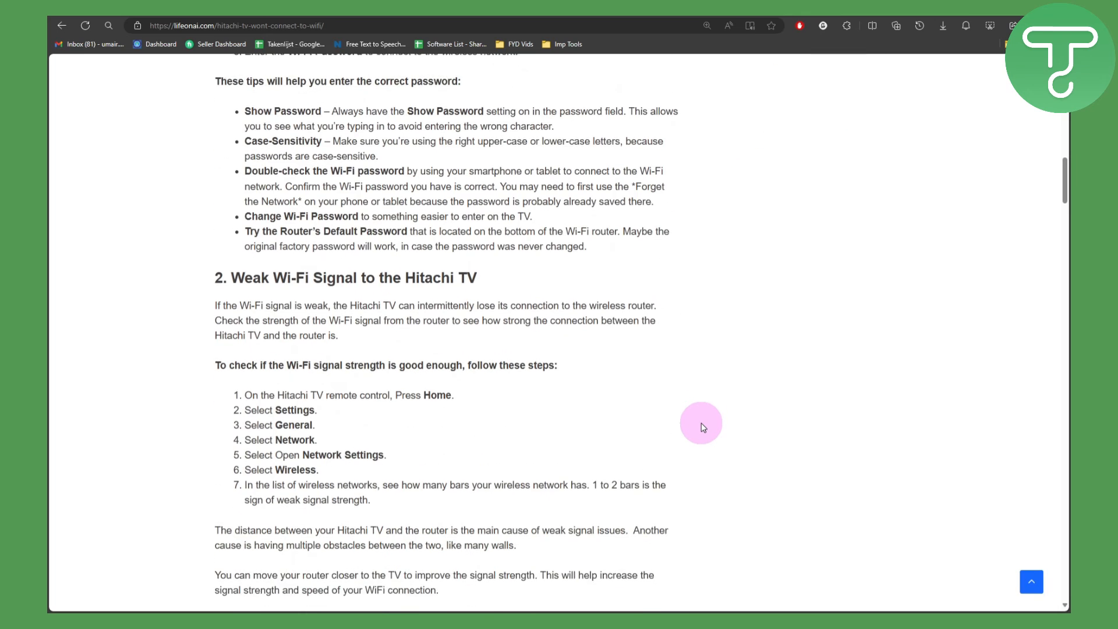
scroll(down, 3)
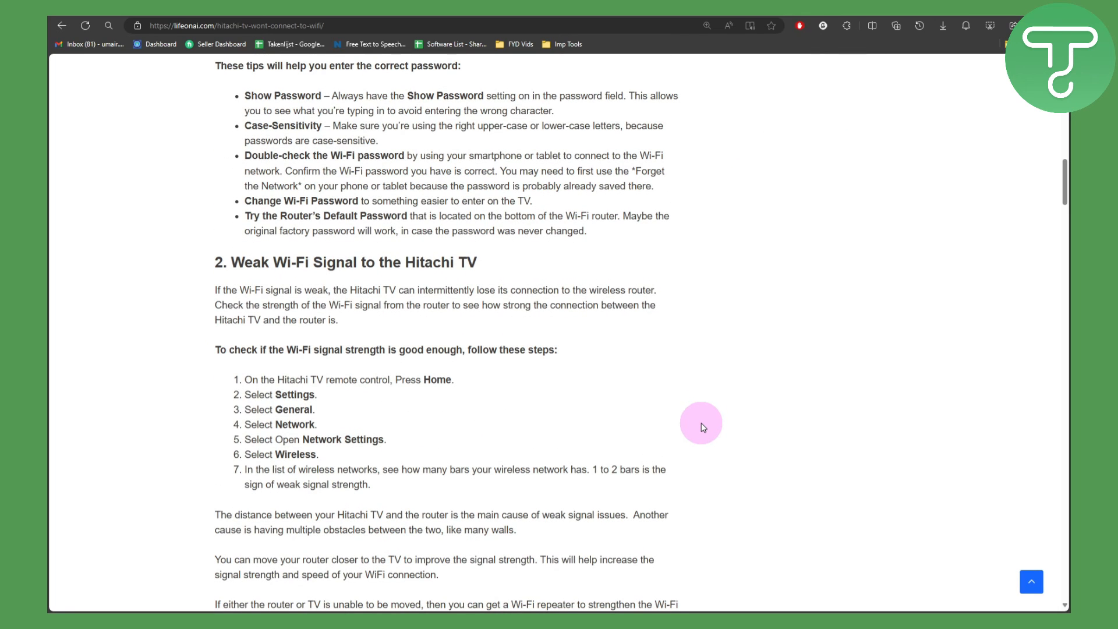